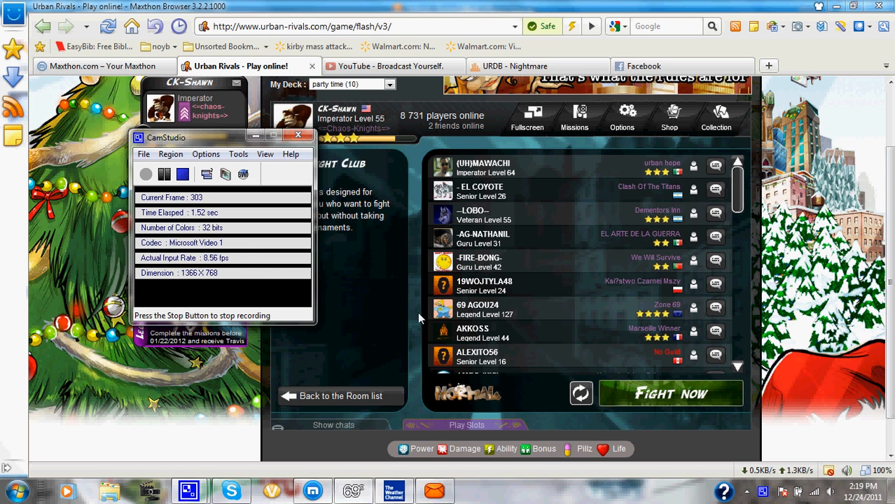
Begin a quick battle against Bonuti and select Sentogan for round 1
click(299, 135)
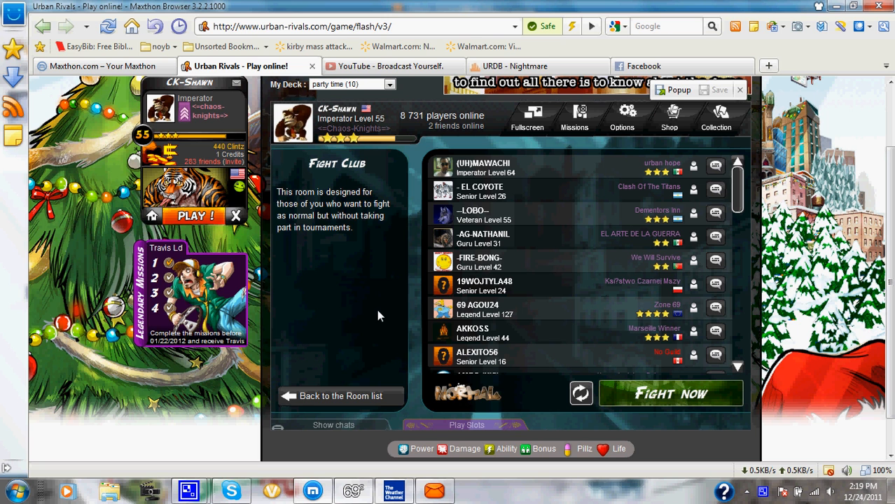
mouse_move(350, 262)
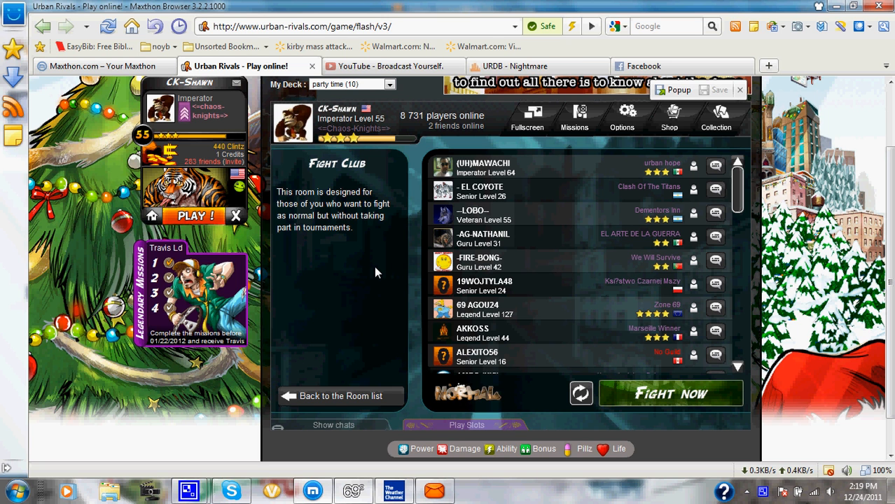
mouse_move(684, 404)
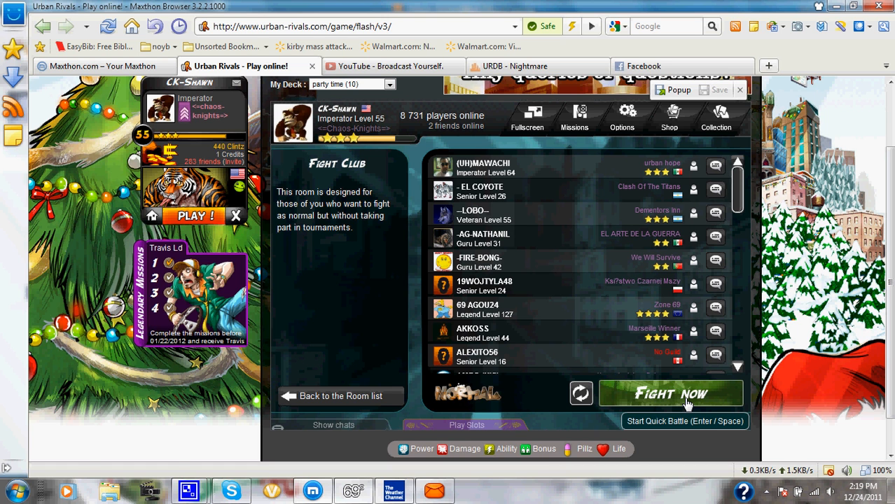
click(670, 392)
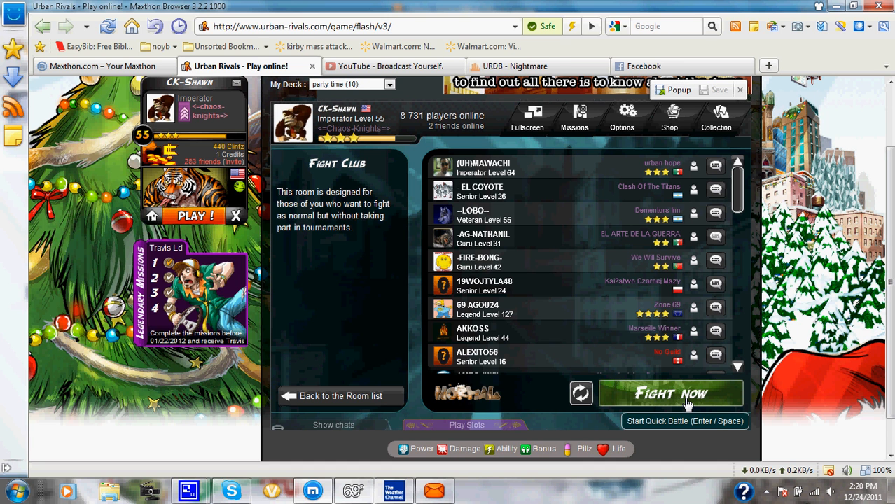
click(670, 392)
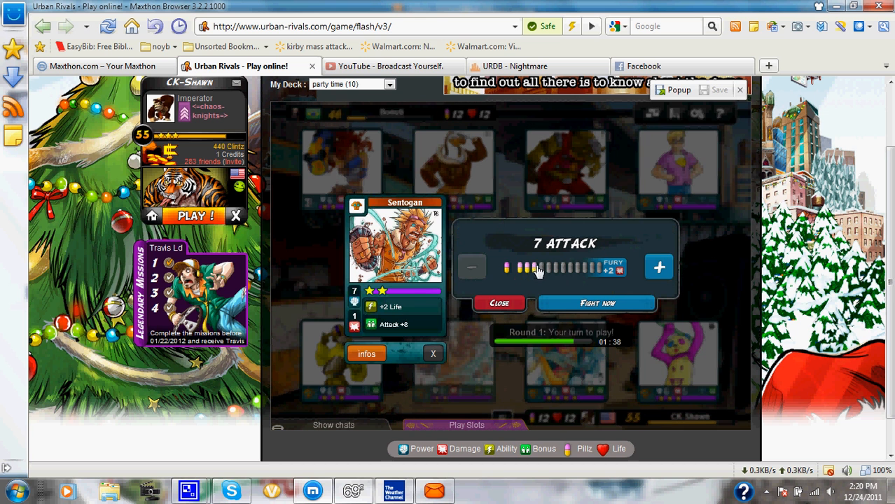
Fight round 1 with Sentogan, then select Sireen for round 2
click(597, 303)
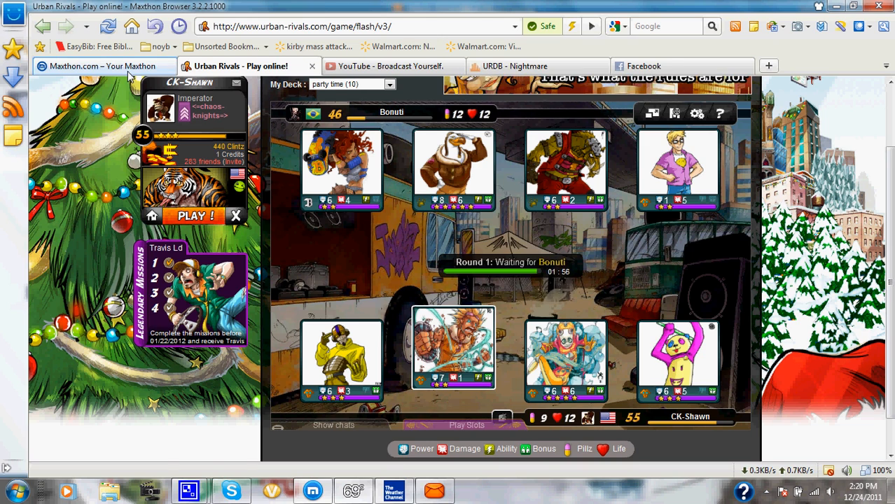
click(168, 65)
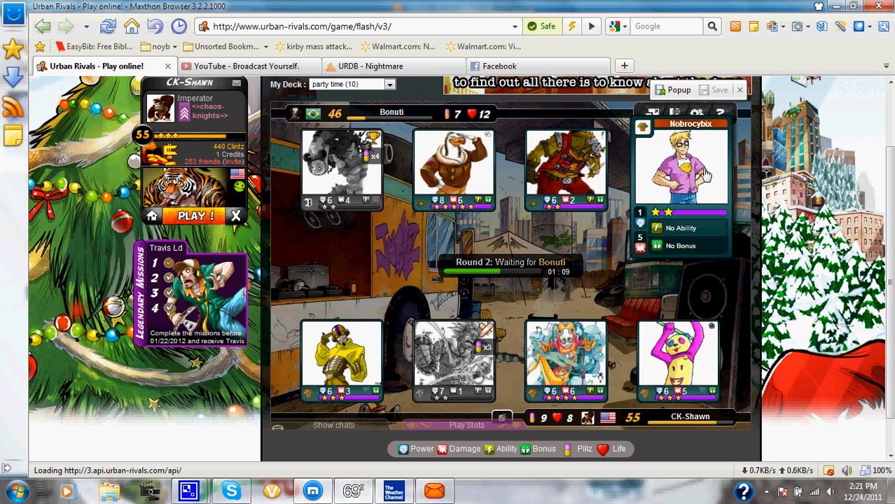
click(678, 357)
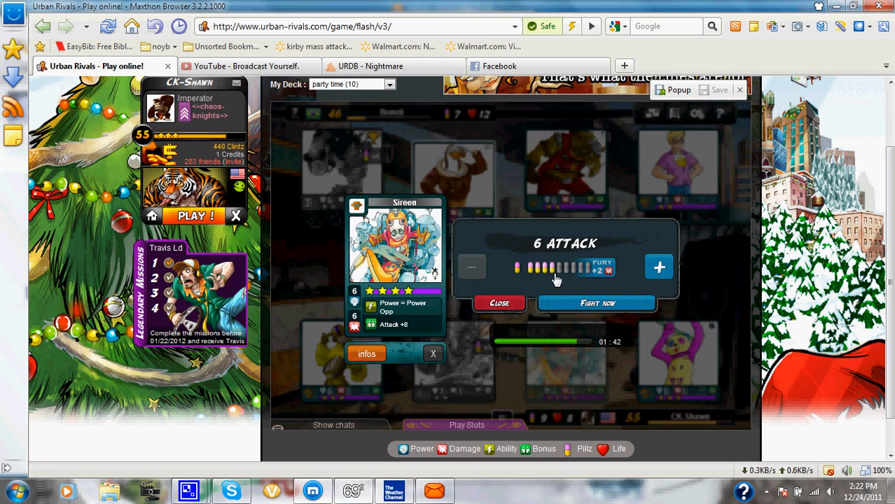
Fight round 2 with Sireen boosted by extra pillz, then round 3 with Flyer
click(658, 266)
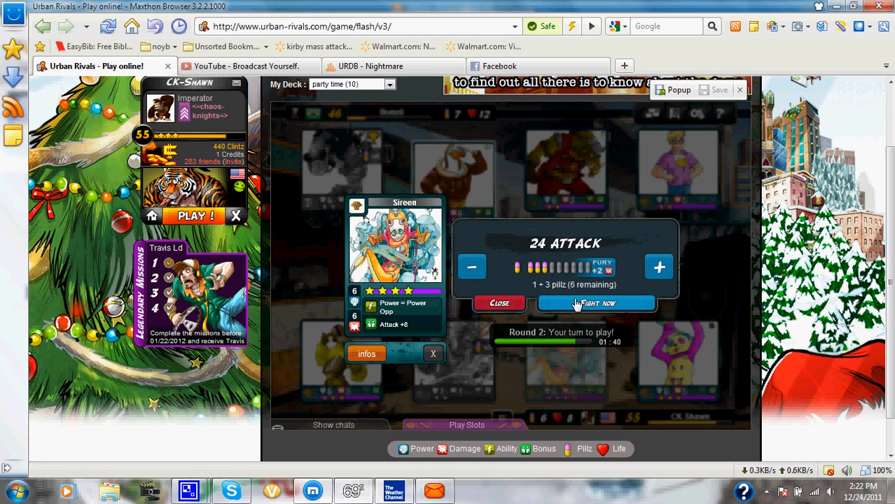
click(595, 302)
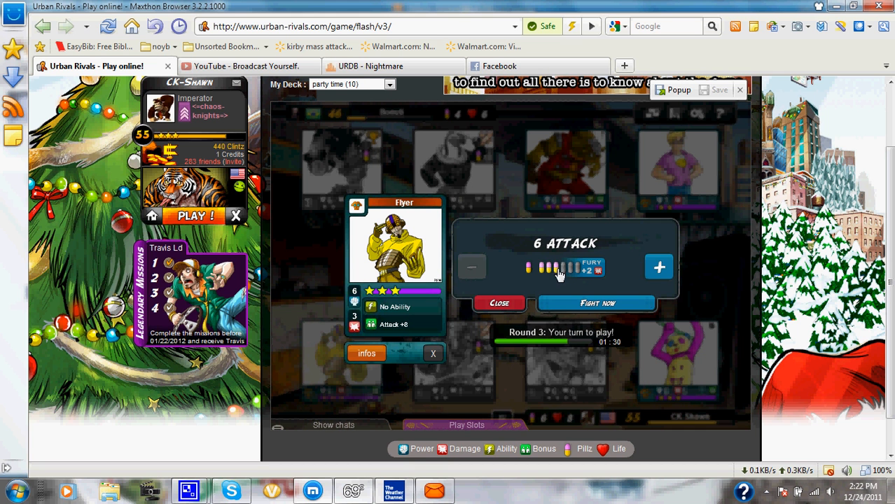
click(499, 303)
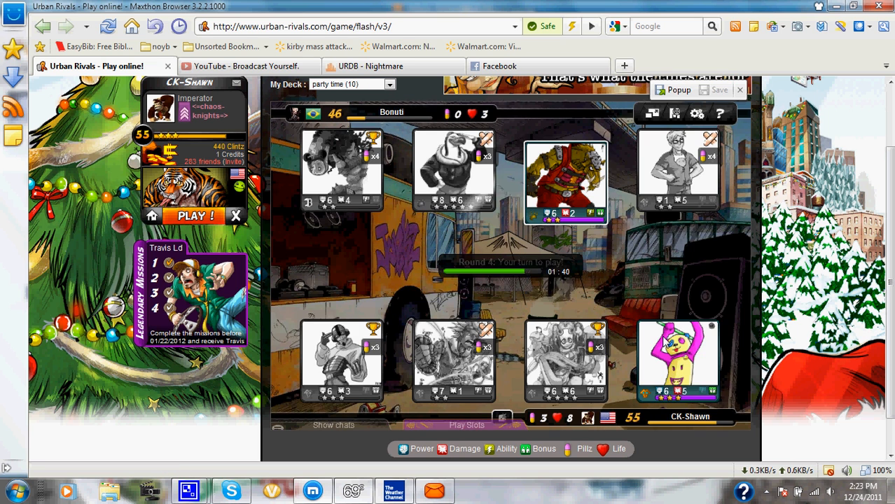
End the final round to win against Bonuti, earning 447 Clintz (+7) and 21 points
click(678, 361)
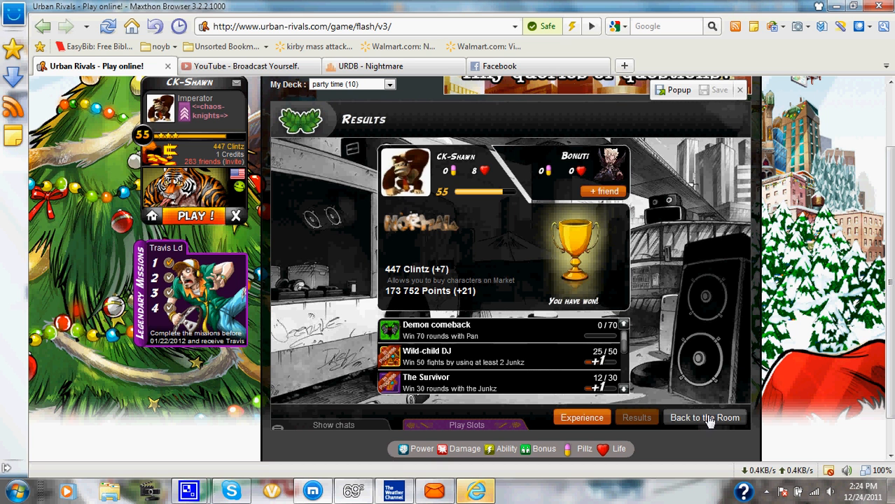
Return to the online player list and begin a new quick battle against Spocolo
click(703, 418)
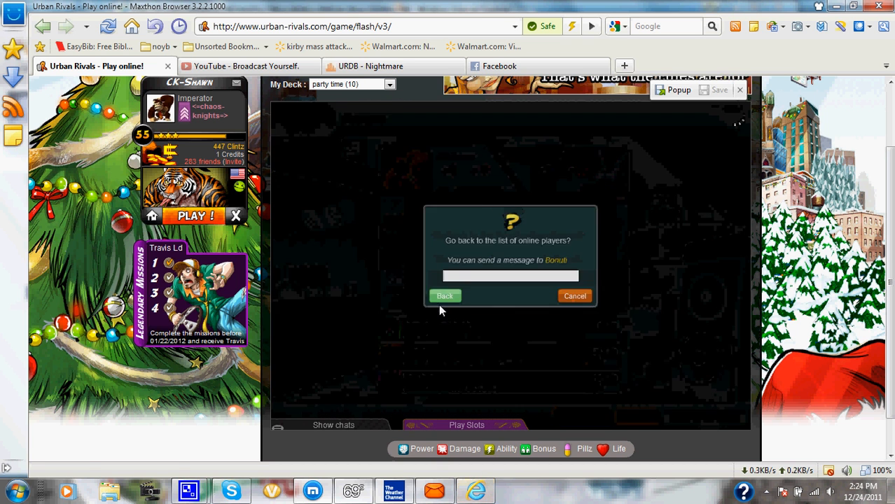
click(446, 296)
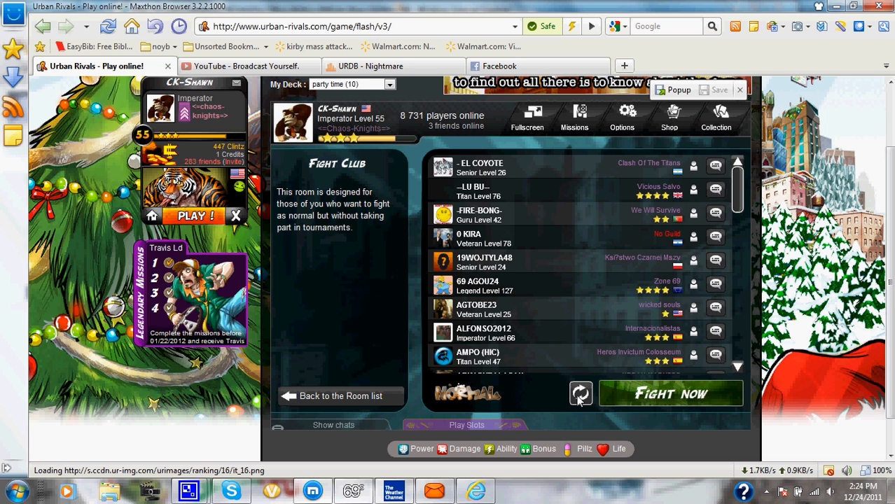
click(670, 392)
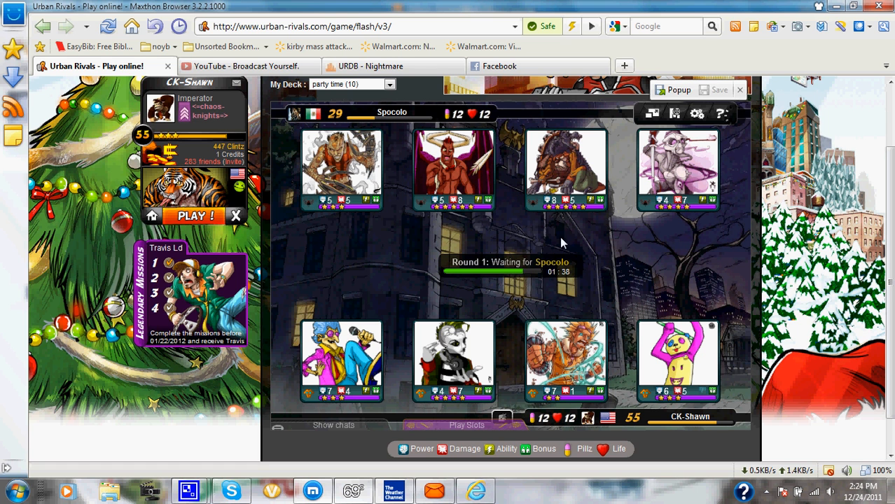
Fight round 1 with Sentogan boosted to 28 attack
click(454, 169)
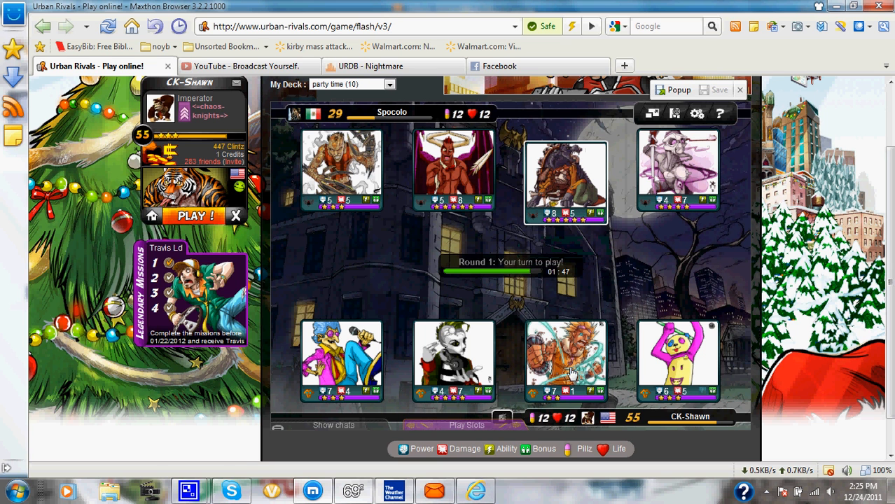
click(566, 361)
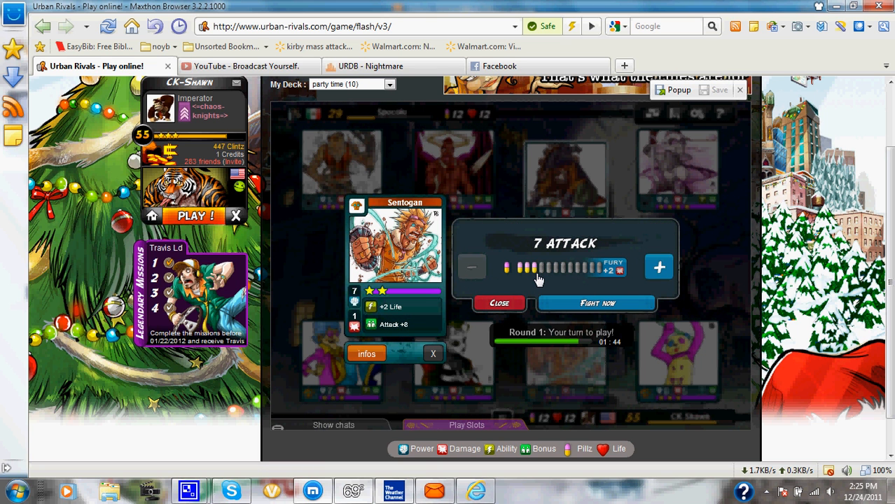
click(658, 267)
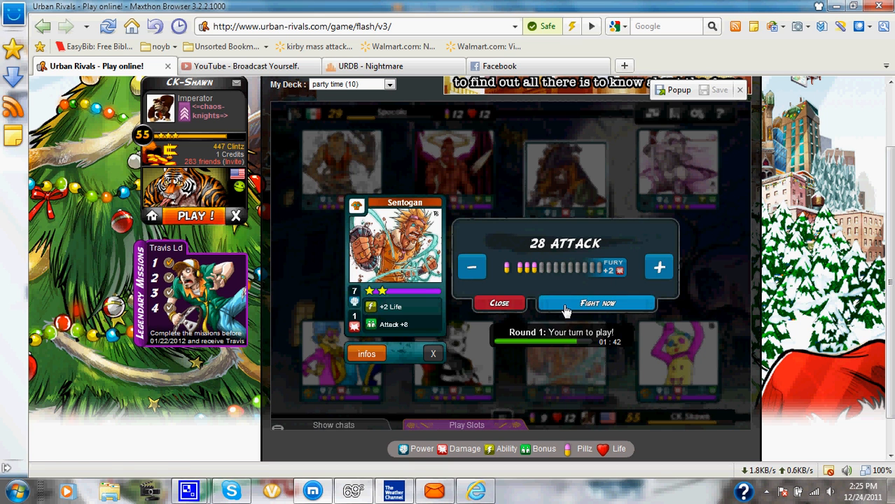
click(597, 302)
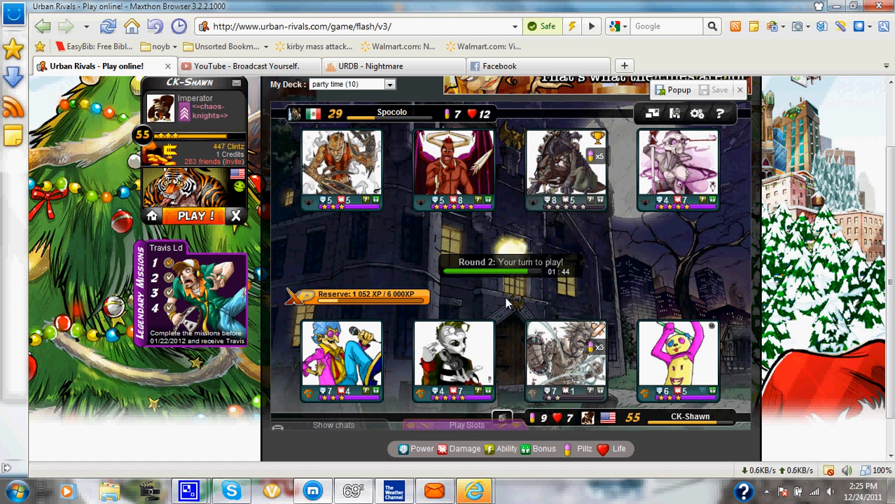
Fight round 2 with Archie boosted to 28 attack
click(343, 361)
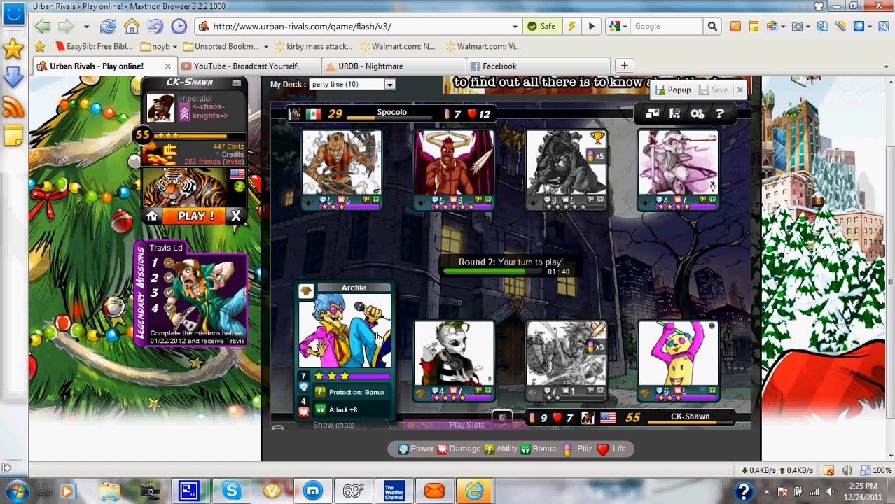
click(343, 329)
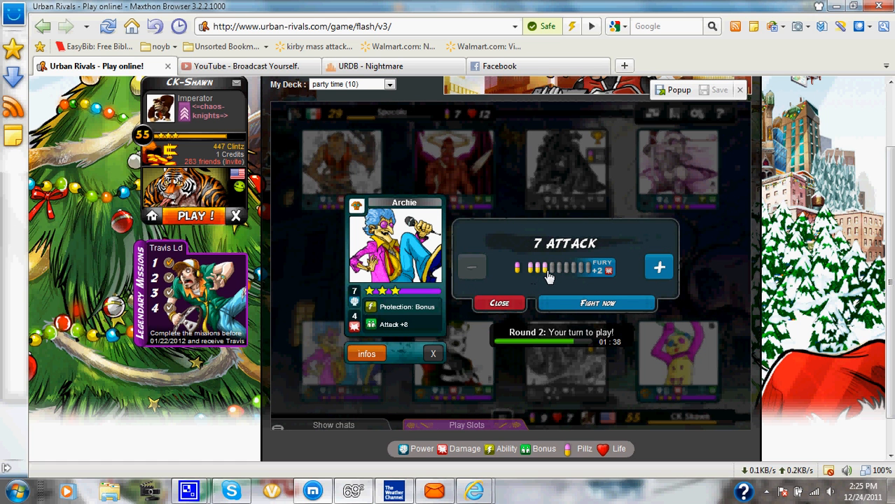
click(658, 266)
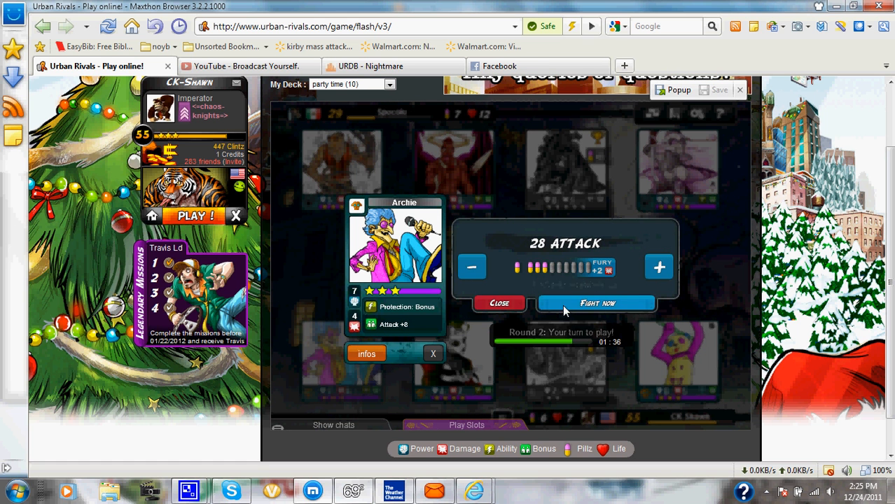
click(596, 302)
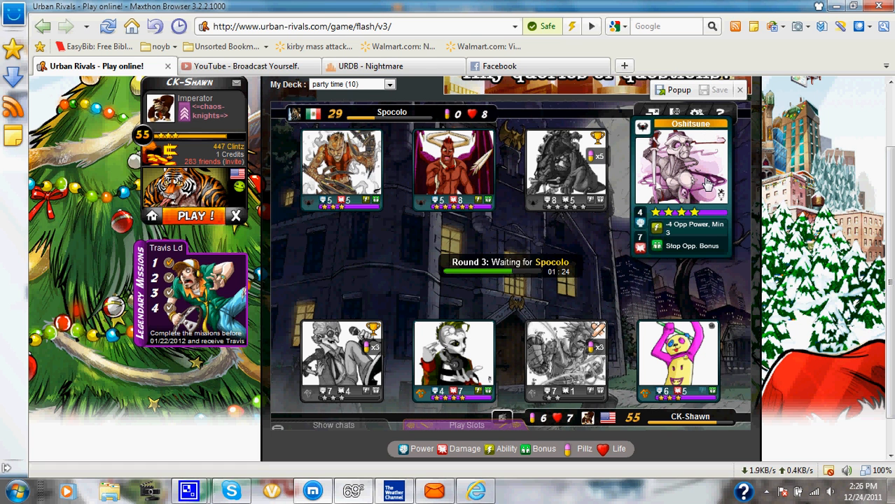
mouse_move(684, 193)
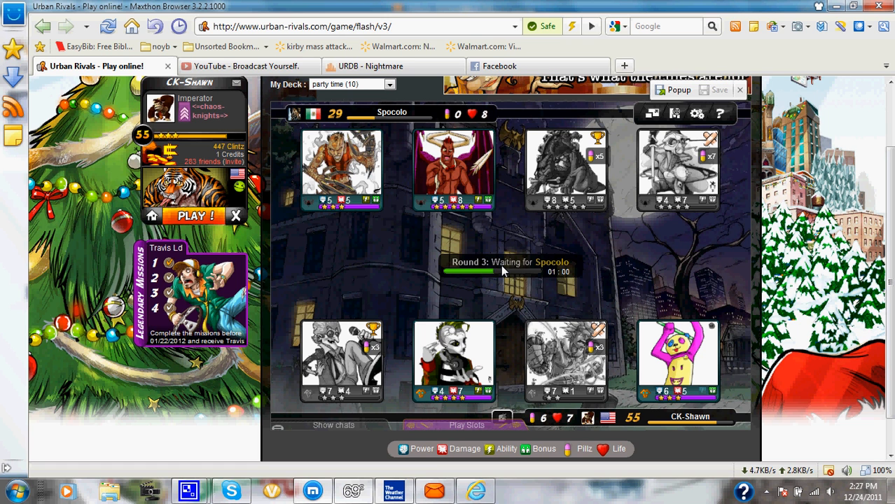
click(454, 168)
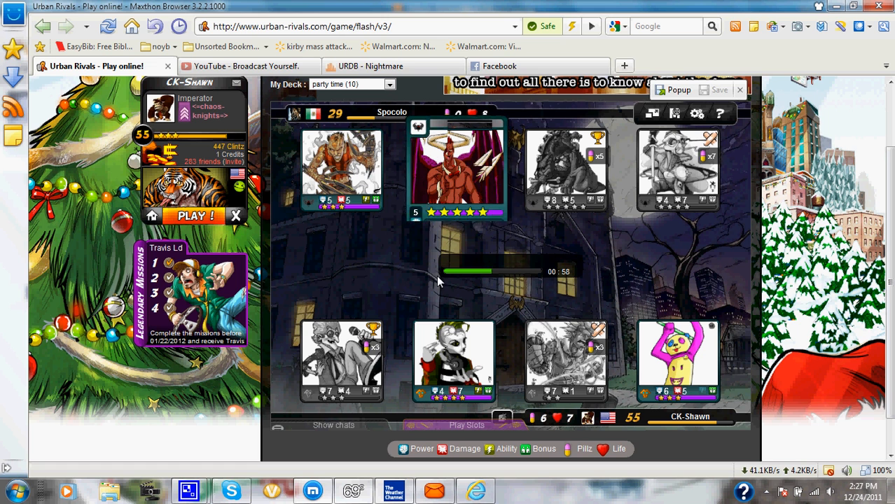
click(457, 168)
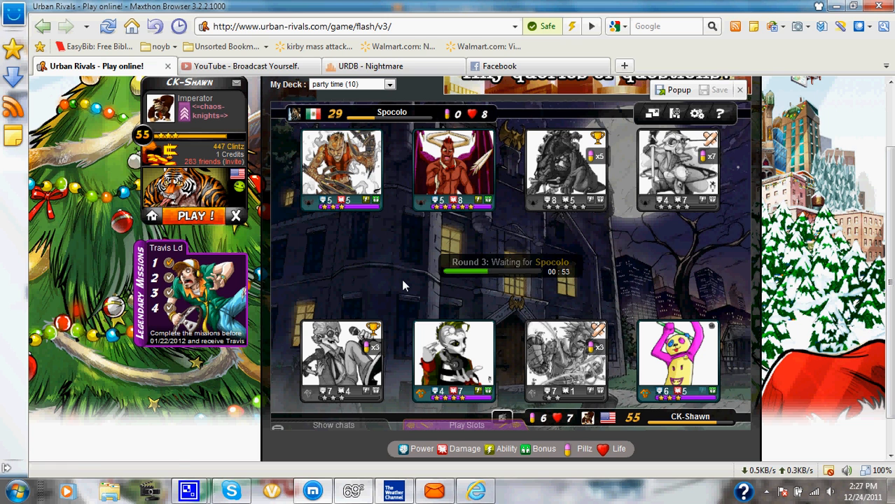
mouse_move(445, 282)
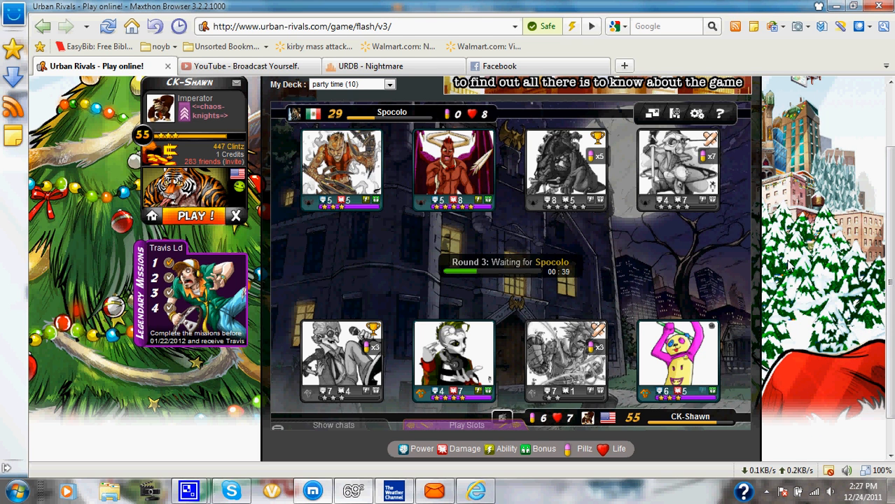
mouse_move(644, 247)
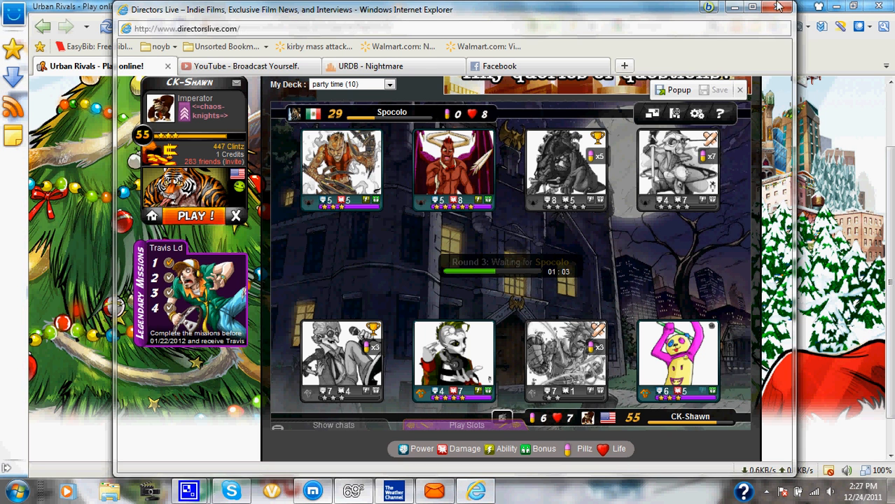
click(777, 6)
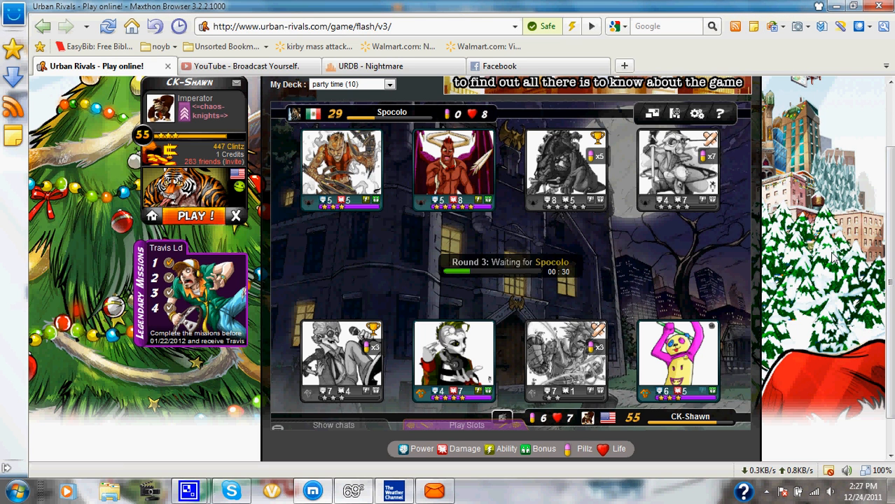
mouse_move(593, 274)
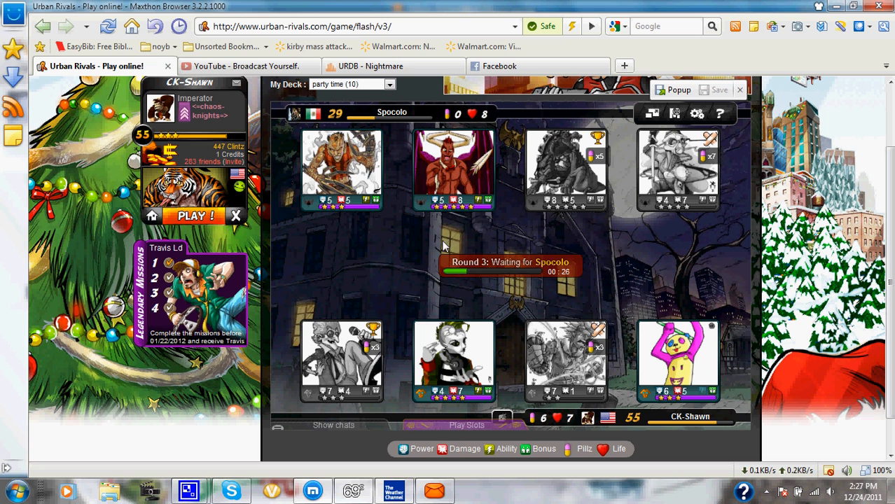
mouse_move(409, 244)
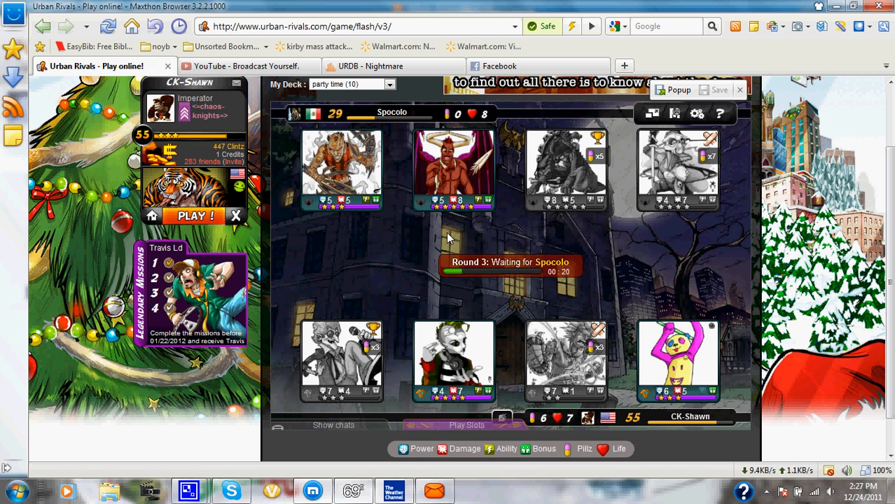
mouse_move(441, 235)
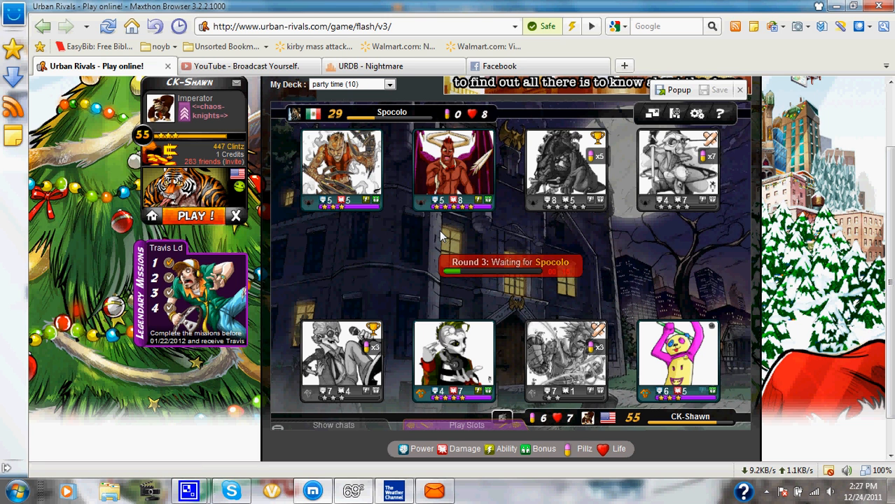